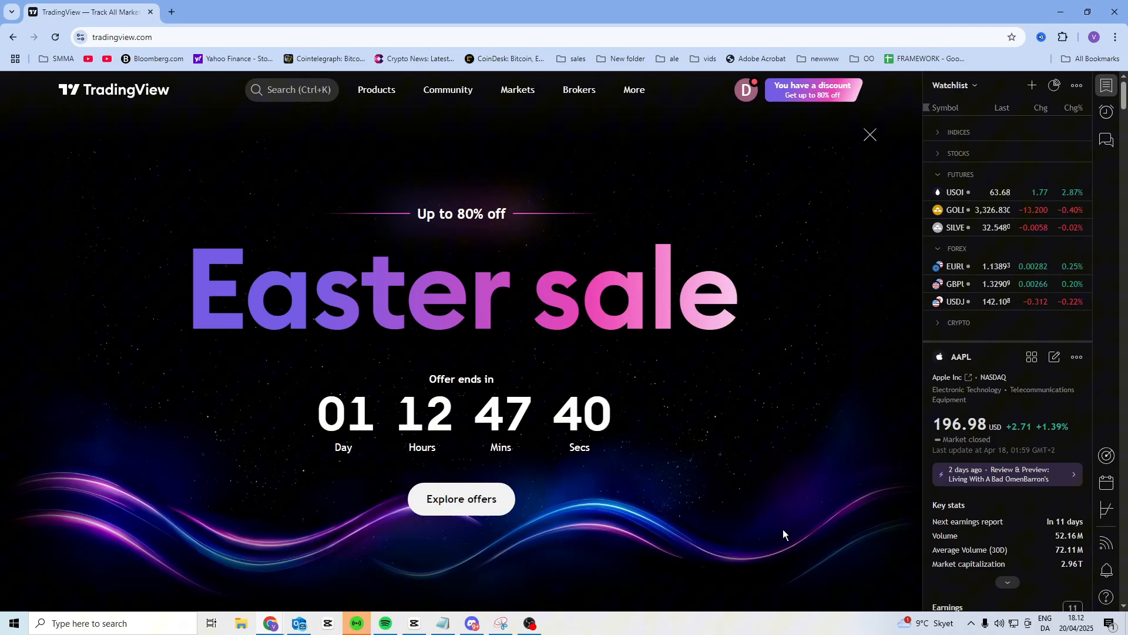
mouse_move(349, 113)
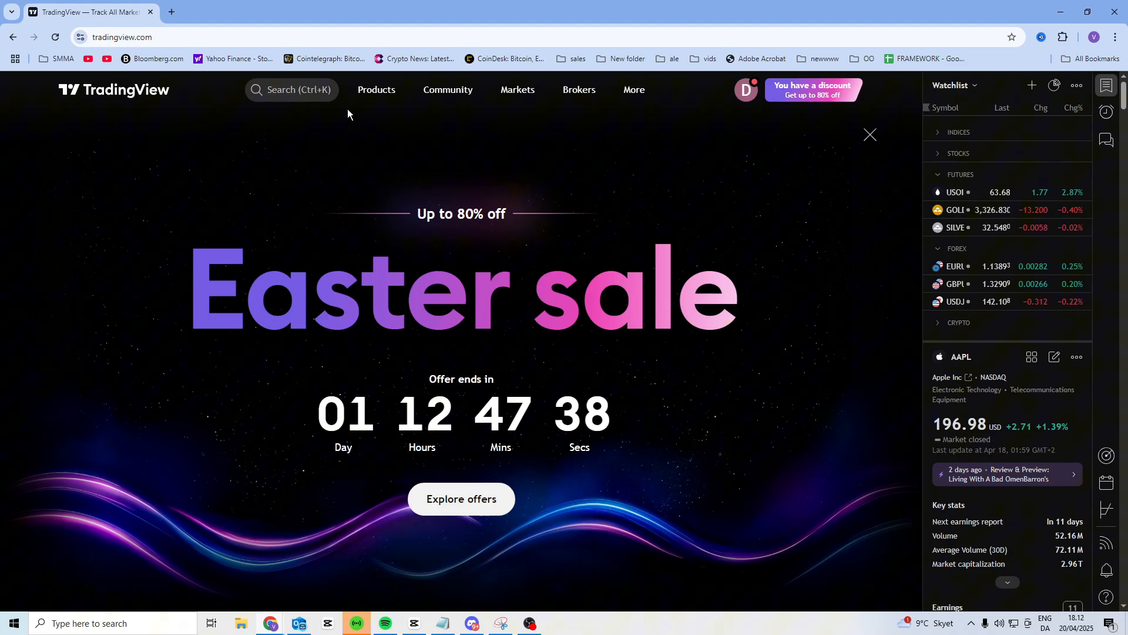
- Open the Products dropdown from the TradingView home page navigation
left_click(376, 90)
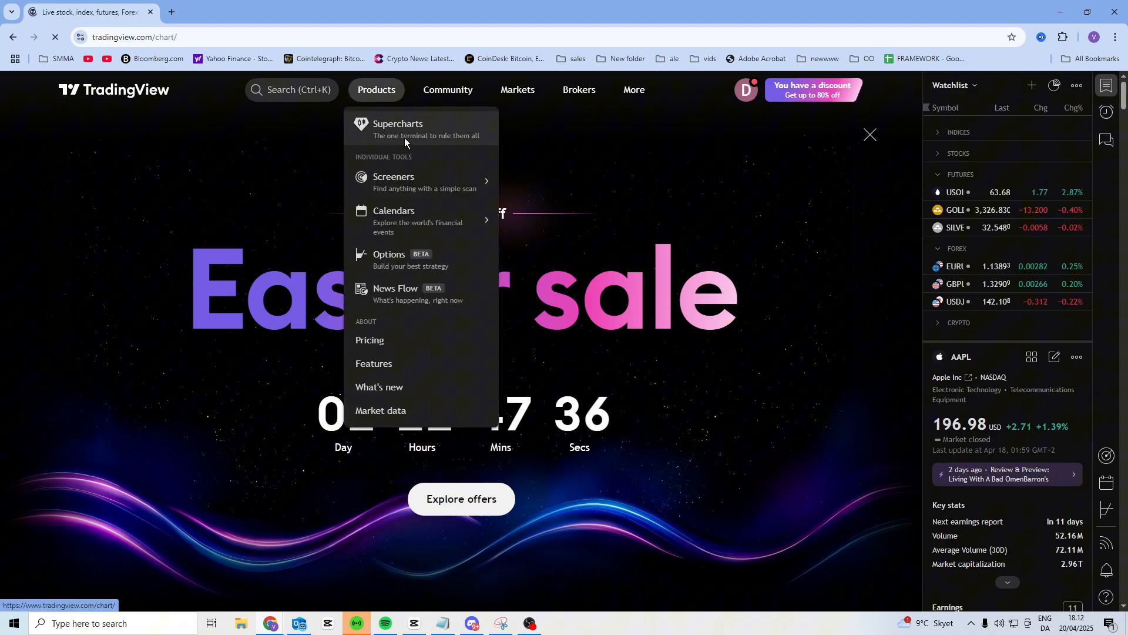
- Launch Supercharts to load the Tesla 15-minute chart workspace
left_click(398, 128)
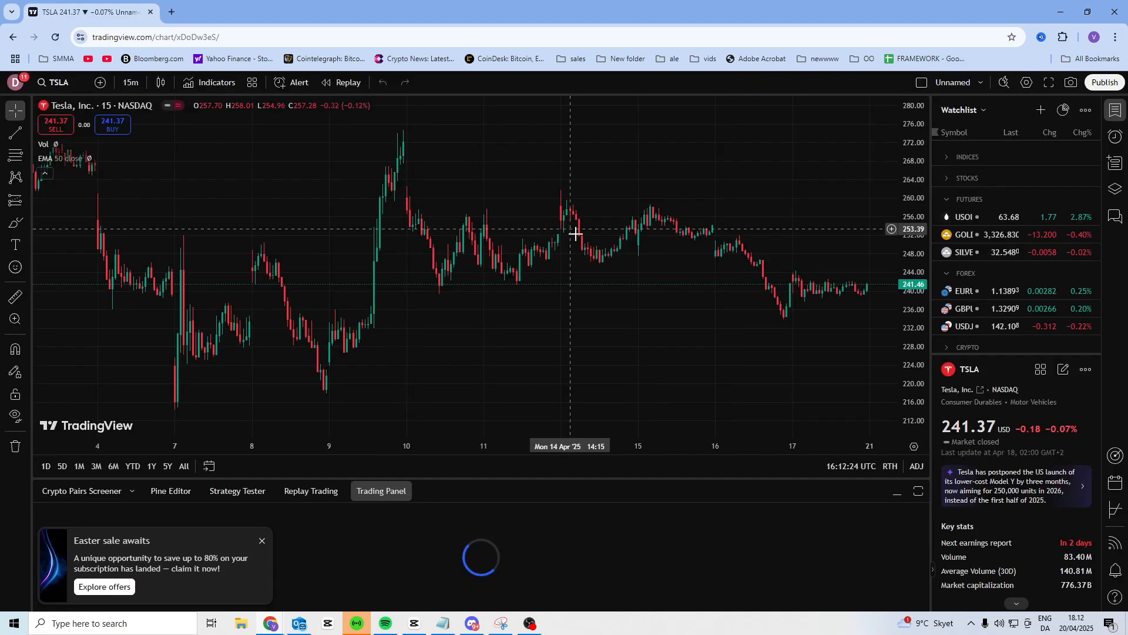
left_click(381, 490)
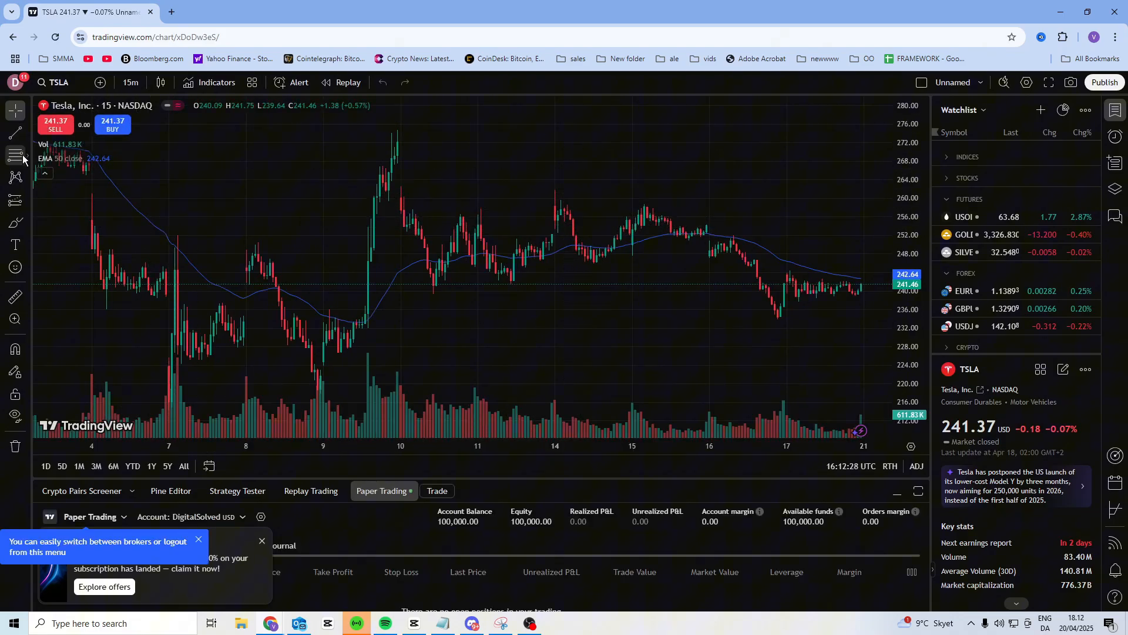
mouse_move(14, 132)
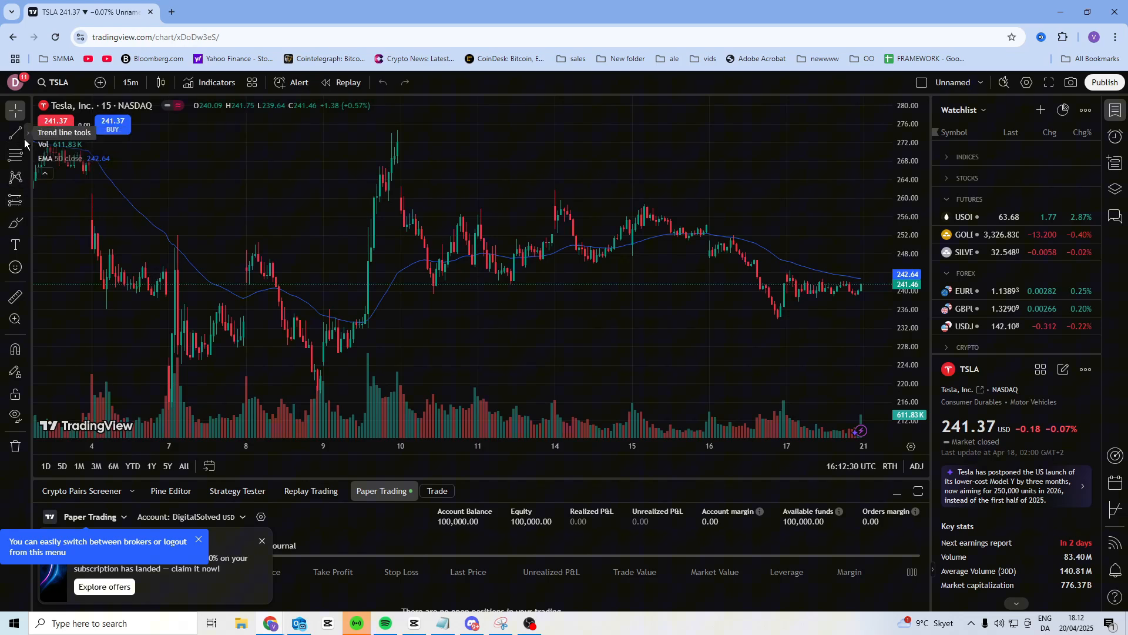
- Draw Trend Lines at about 260 and 244, each spanning 14–16 April
left_click(16, 134)
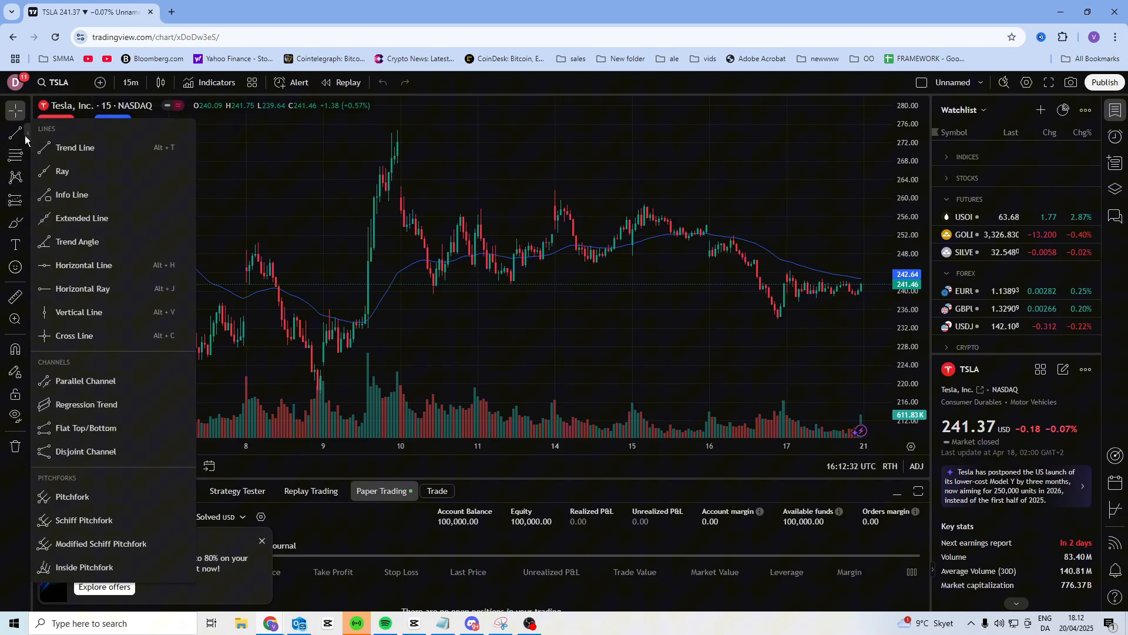
mouse_move(65, 171)
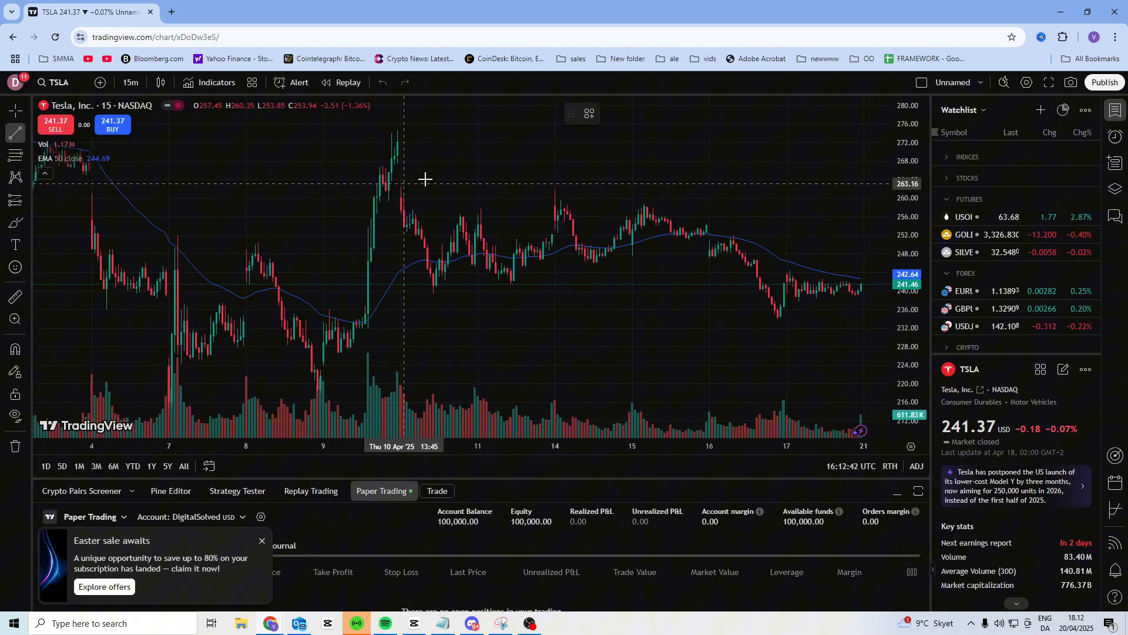
mouse_move(554, 197)
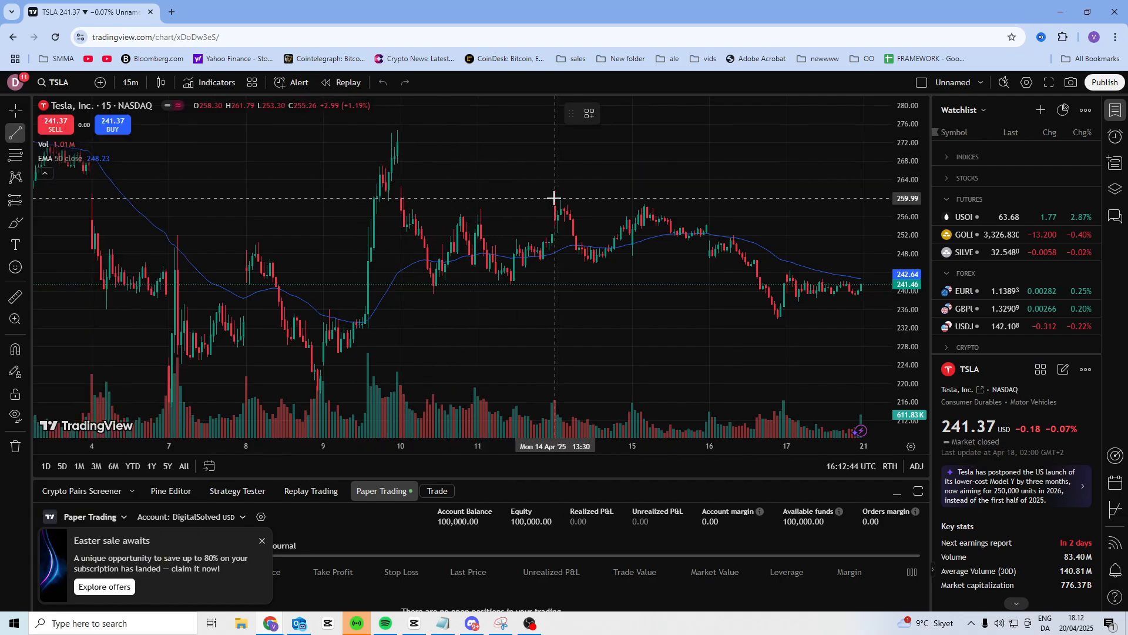
left_click_drag(554, 198, 709, 198)
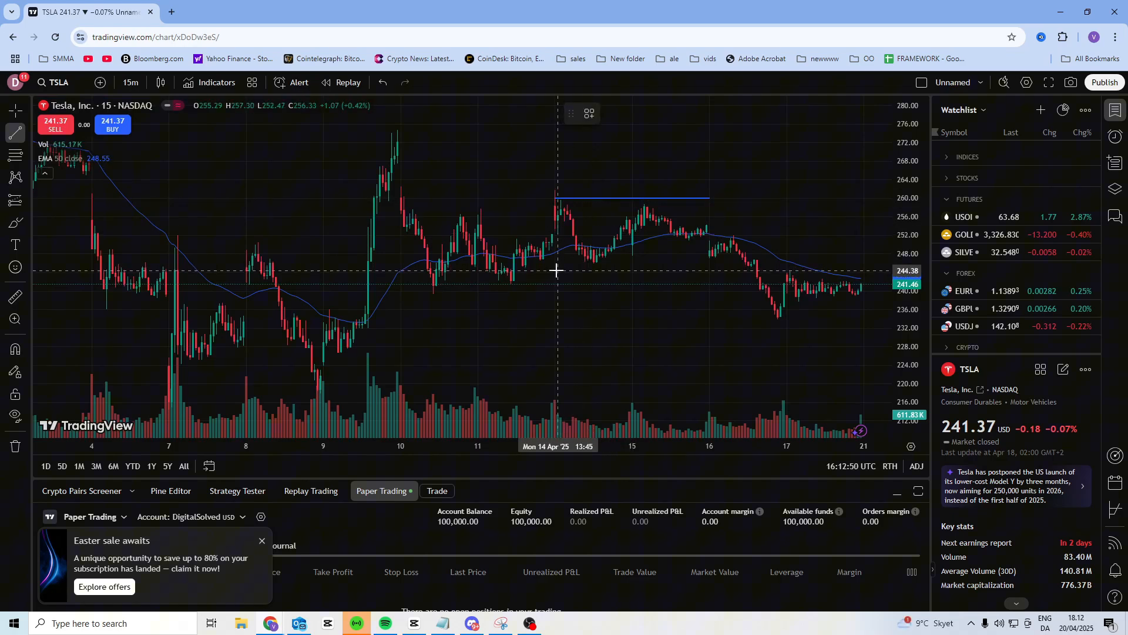
left_click_drag(554, 273, 708, 273)
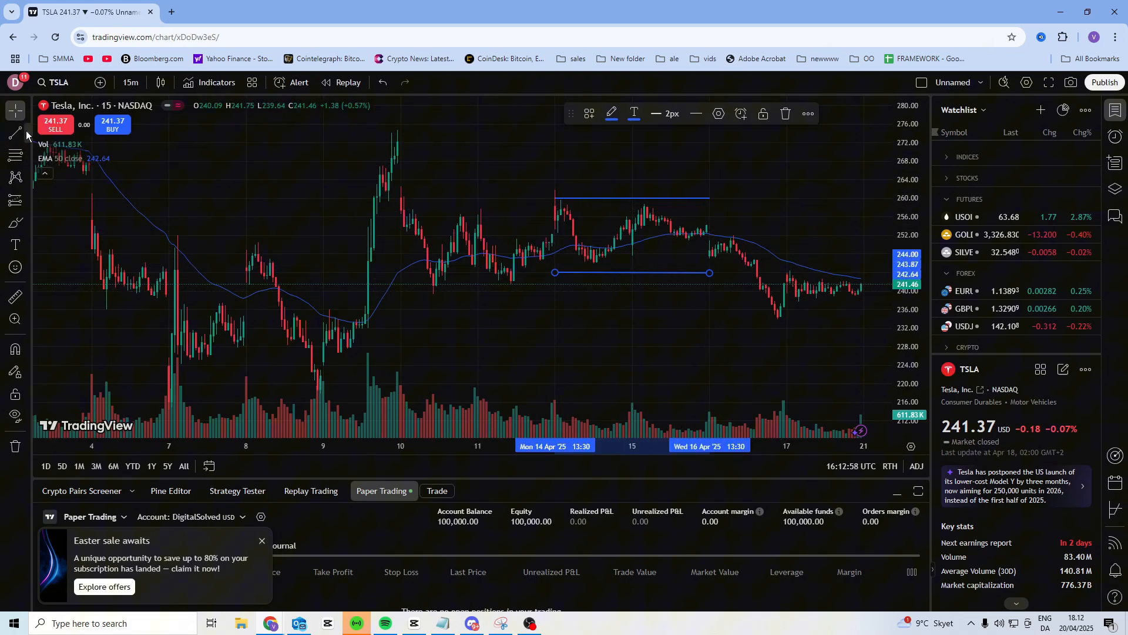
- Place a full-width Horizontal Line at the 17 April low near 234.6
left_click(15, 132)
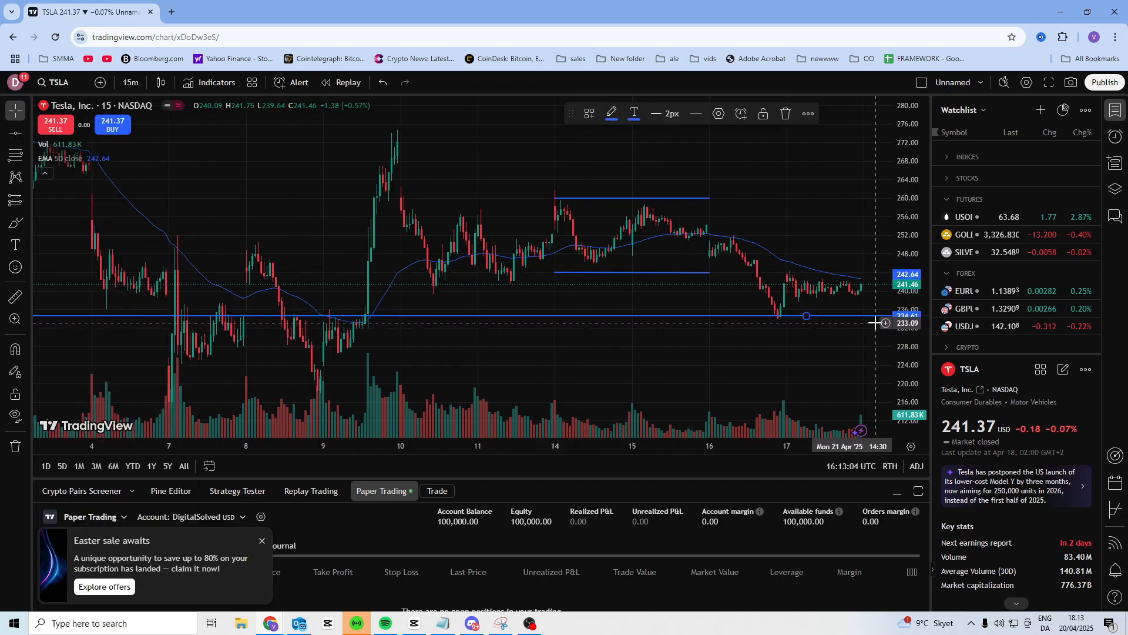
mouse_move(423, 115)
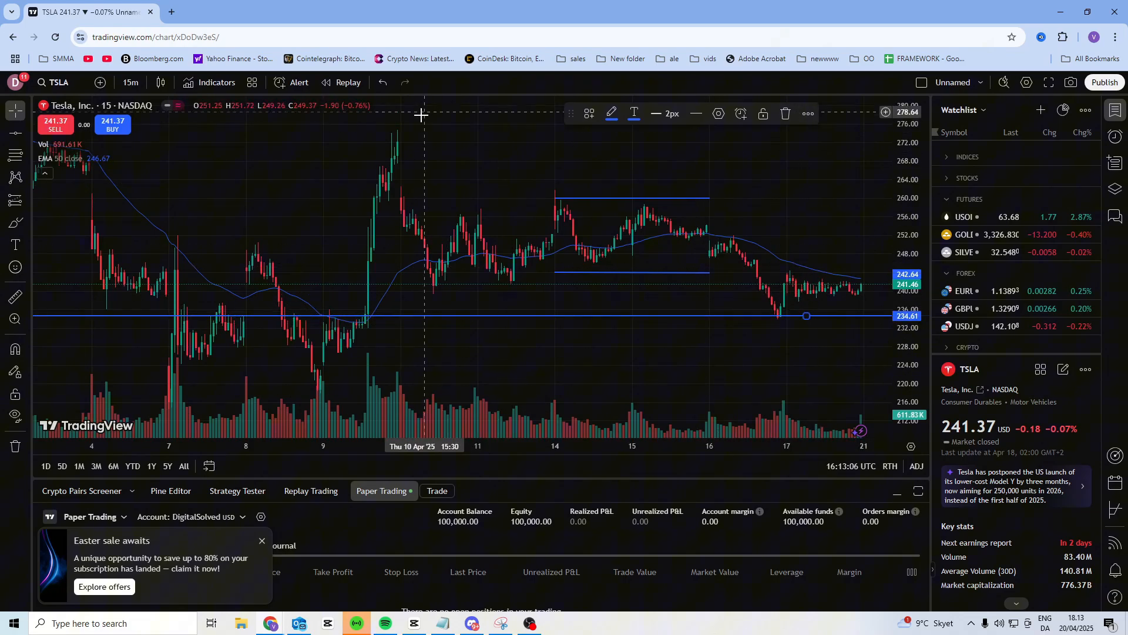